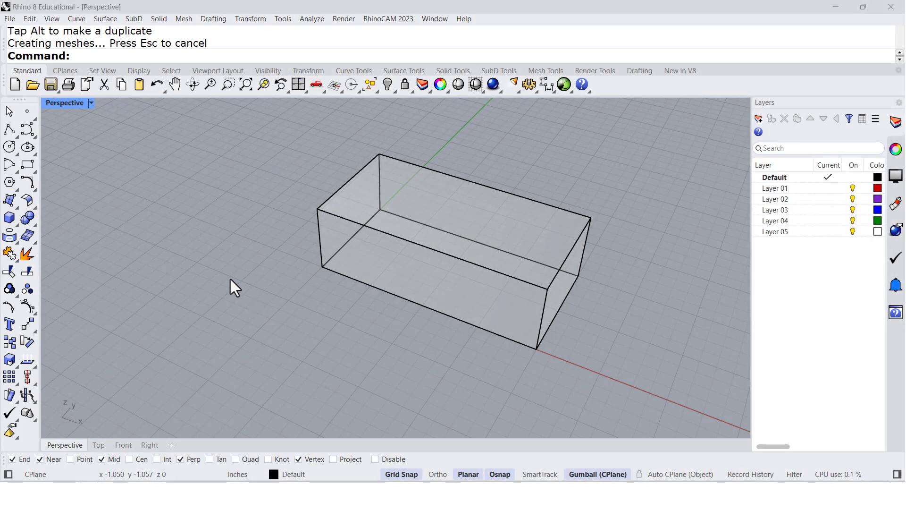
# - Expand the Solid Tools palette that contains Fold planar faces
pyautogui.click(10, 217)
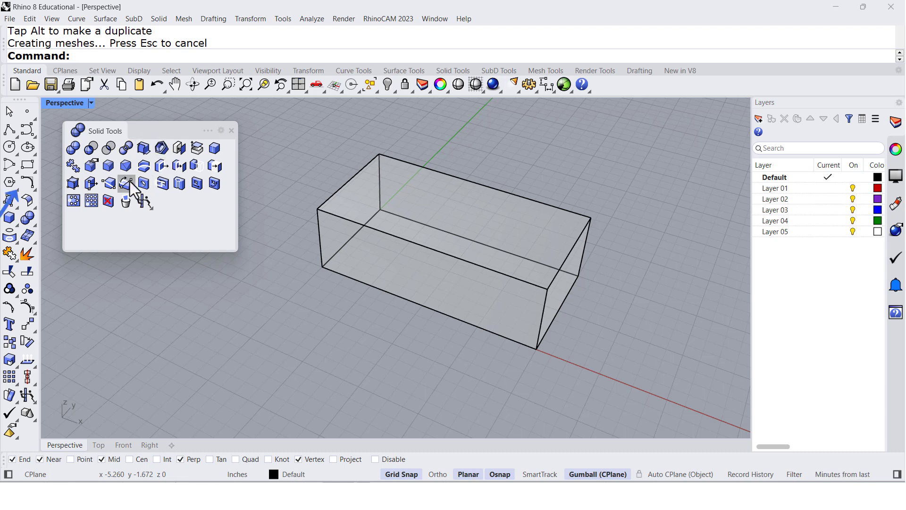
pyautogui.moveTo(125, 183)
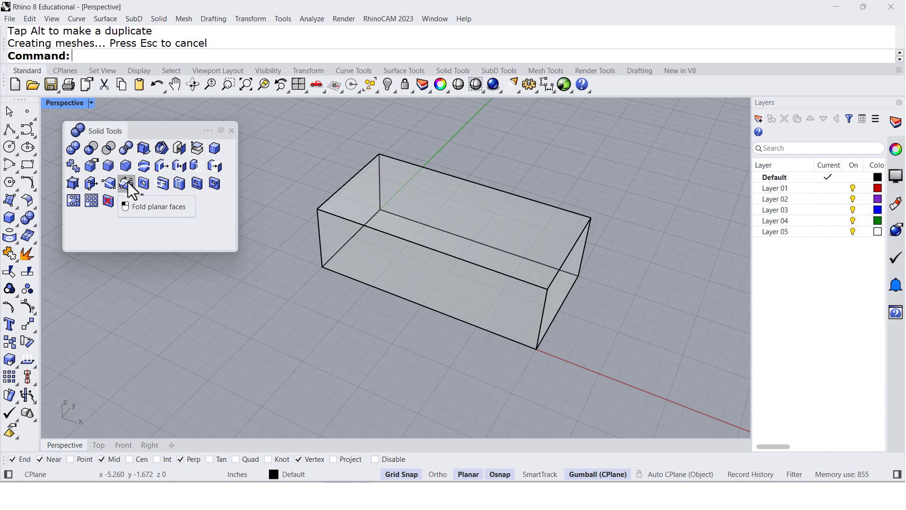
pyautogui.click(126, 182)
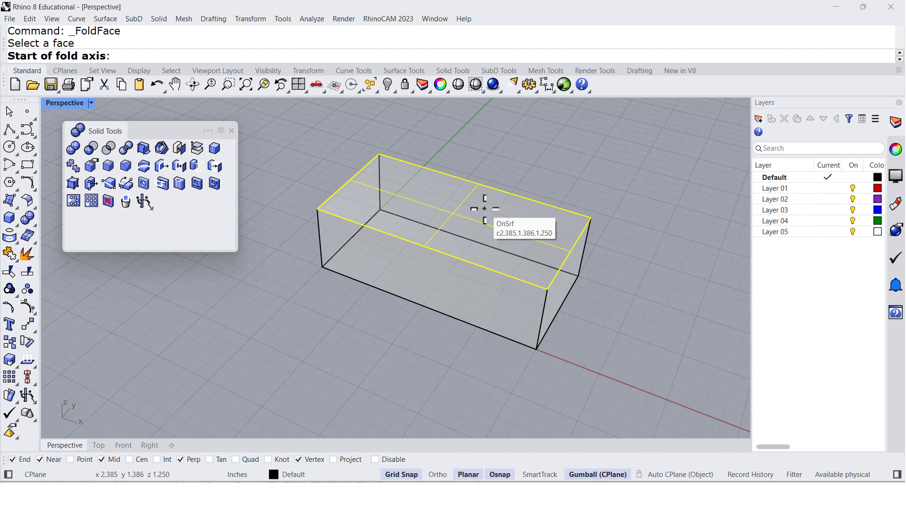
pyautogui.moveTo(217, 146)
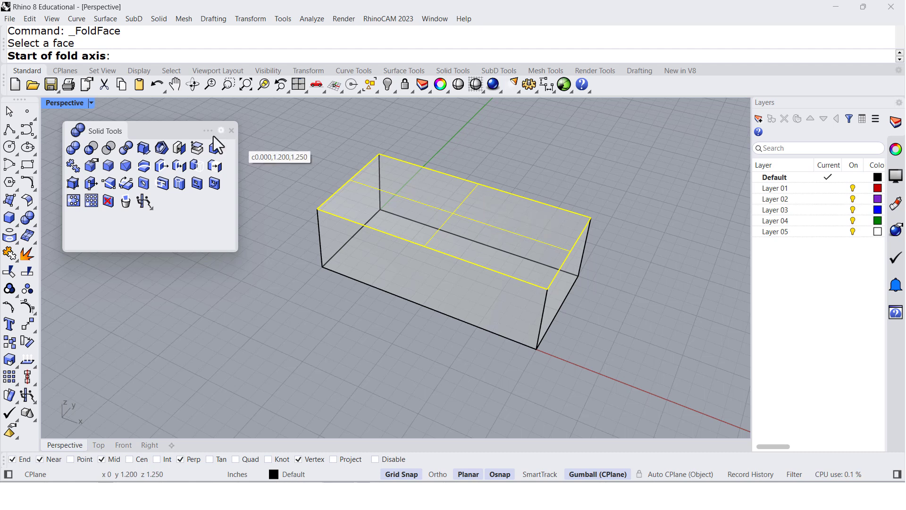
pyautogui.moveTo(369, 109)
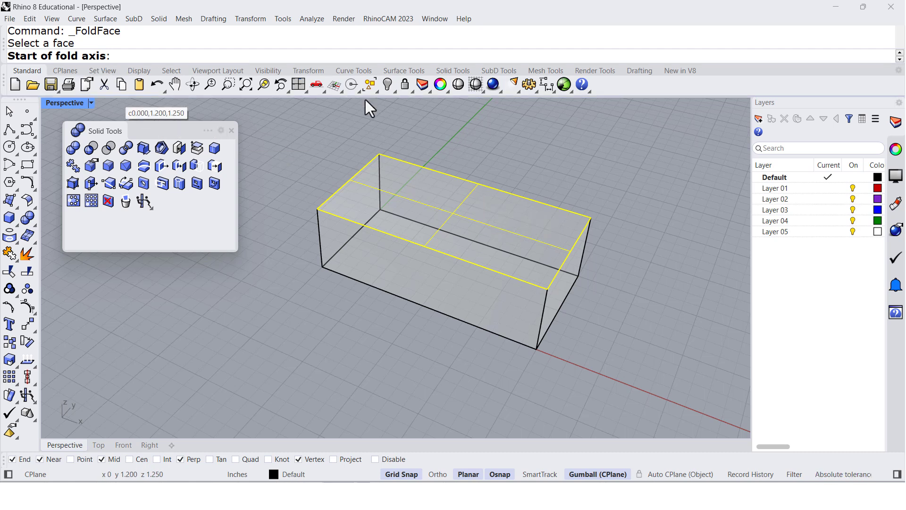
pyautogui.moveTo(427, 248)
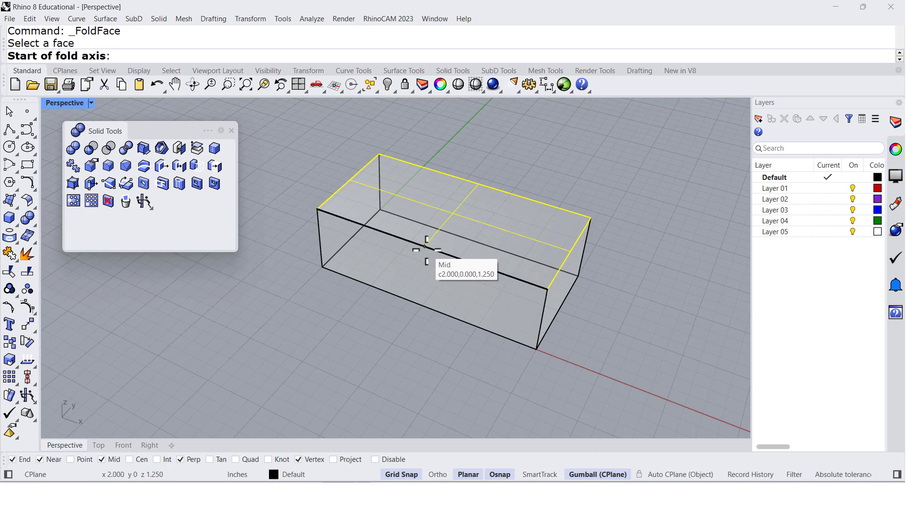
pyautogui.click(427, 245)
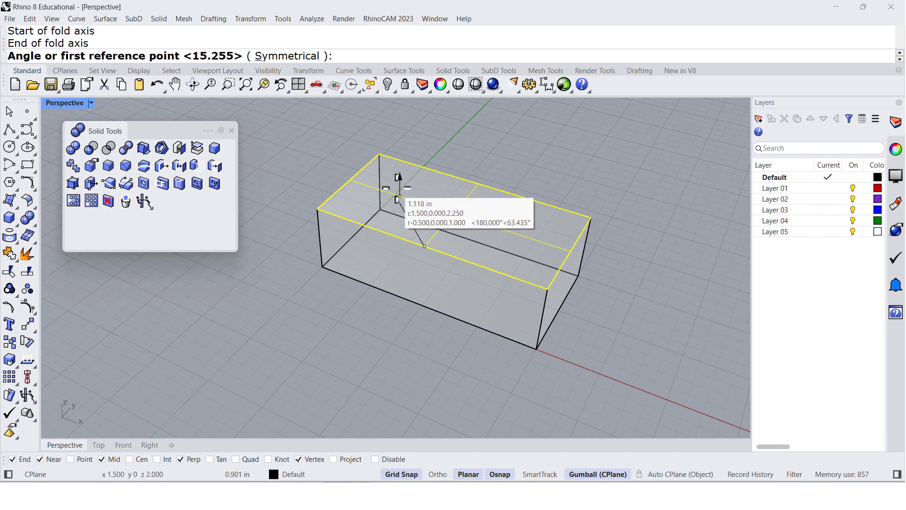
pyautogui.moveTo(323, 193)
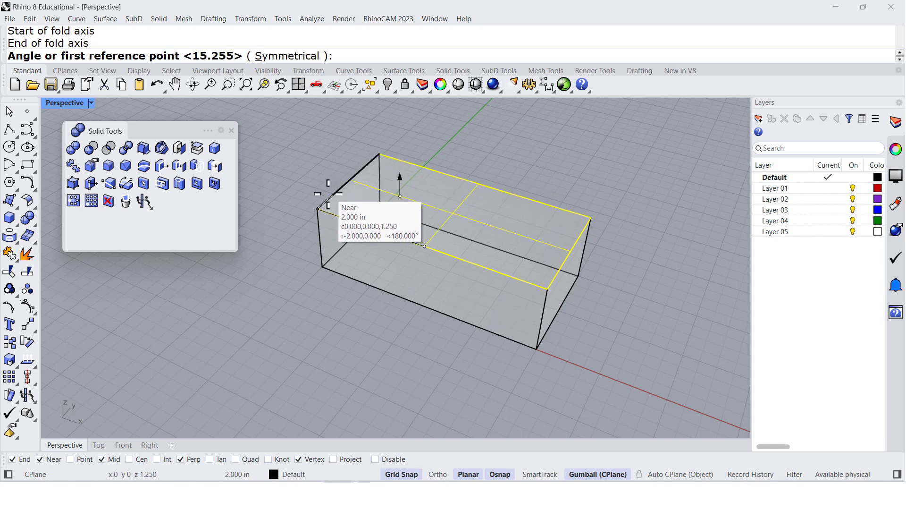
pyautogui.moveTo(317, 208)
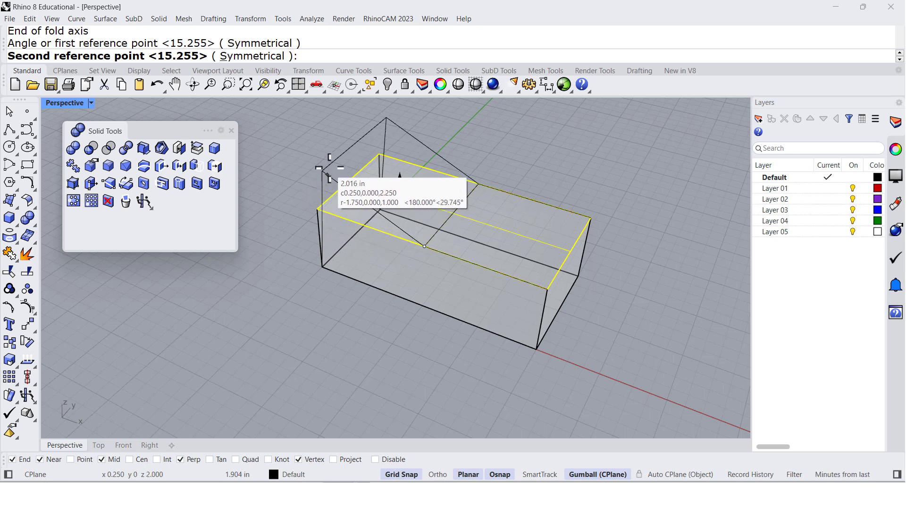
pyautogui.moveTo(338, 150)
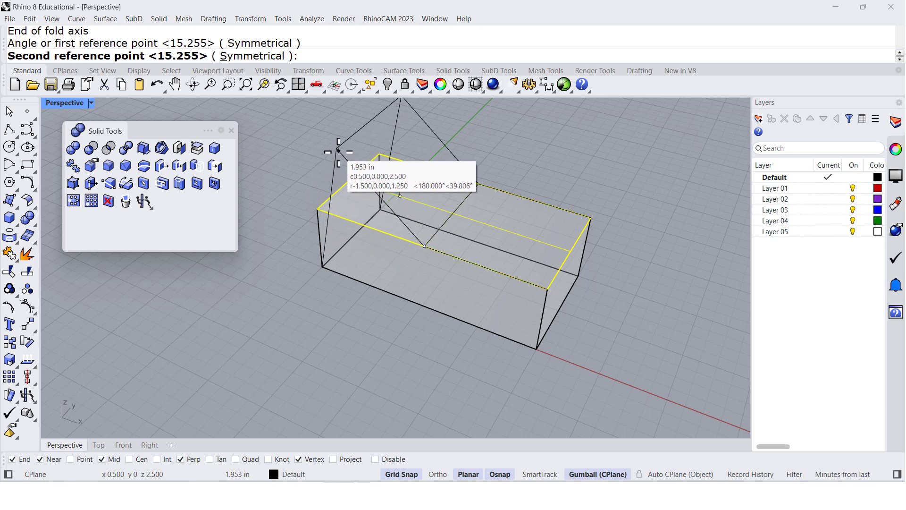
pyautogui.click(509, 231)
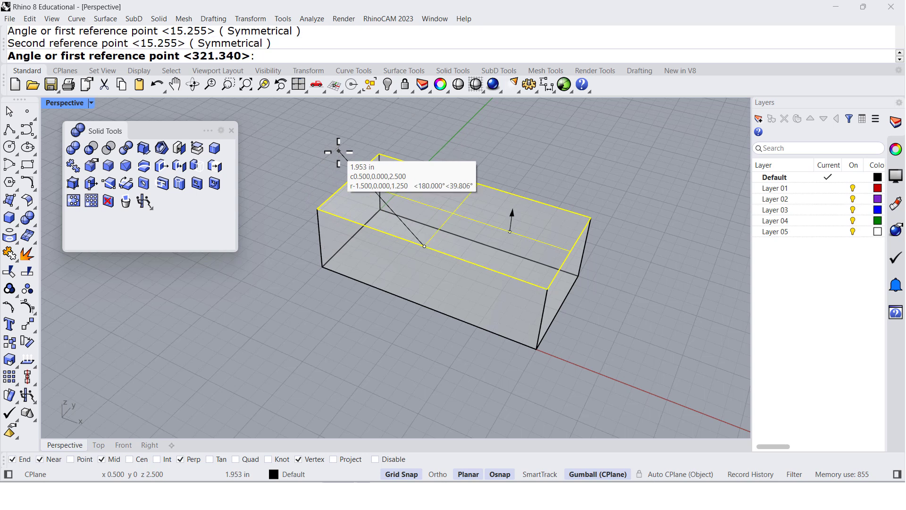
pyautogui.moveTo(544, 285)
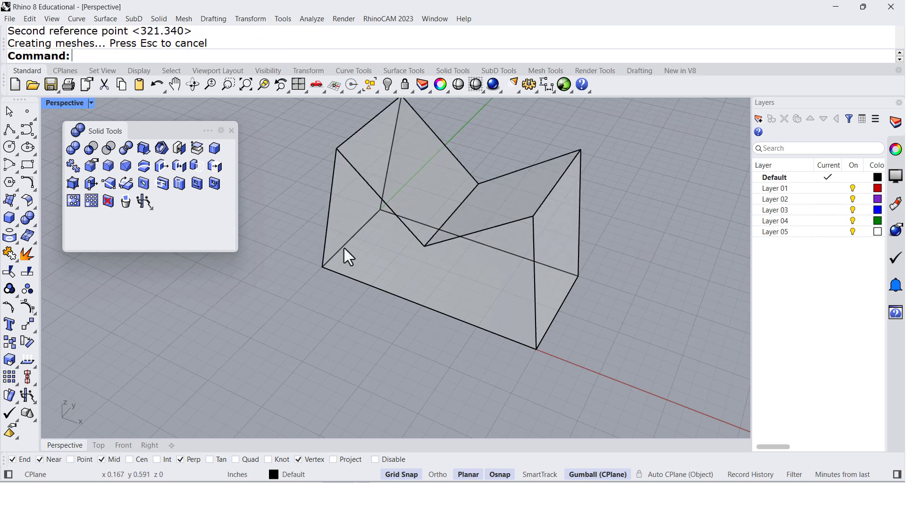
pyautogui.press('ctrl+z')
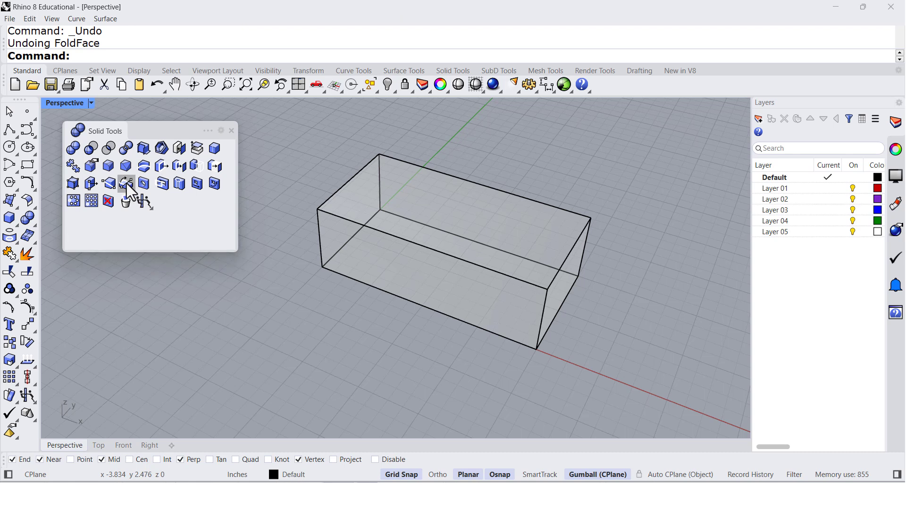
# - Restart Fold planar faces on the top face, anchor the axis on its front edge, and choose Symmetrical
pyautogui.click(126, 182)
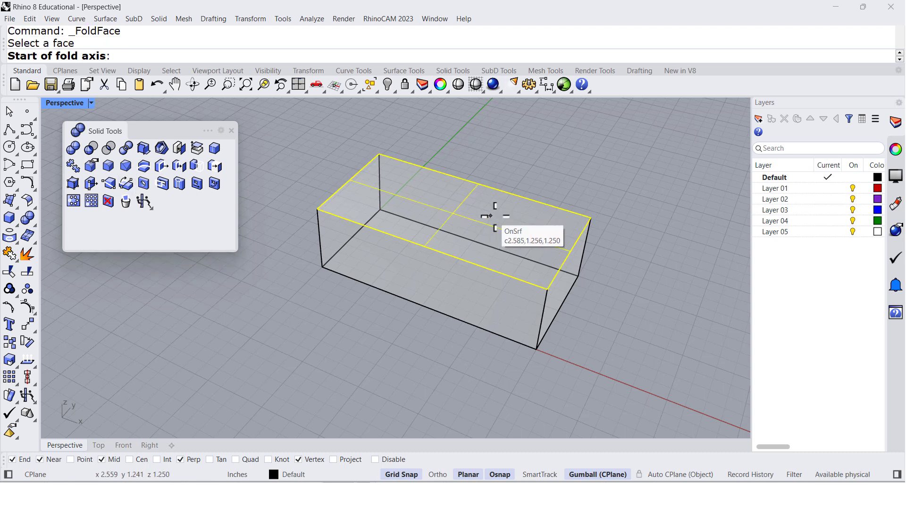
pyautogui.moveTo(487, 269)
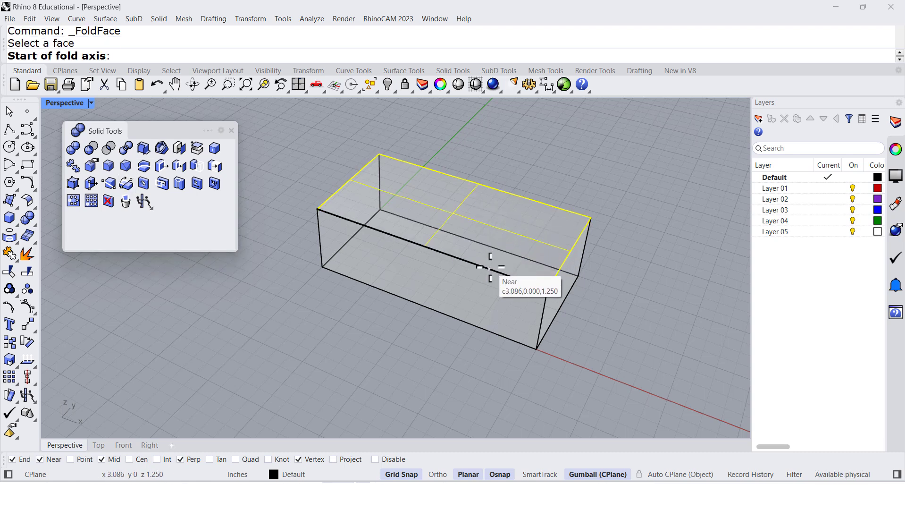
pyautogui.click(488, 268)
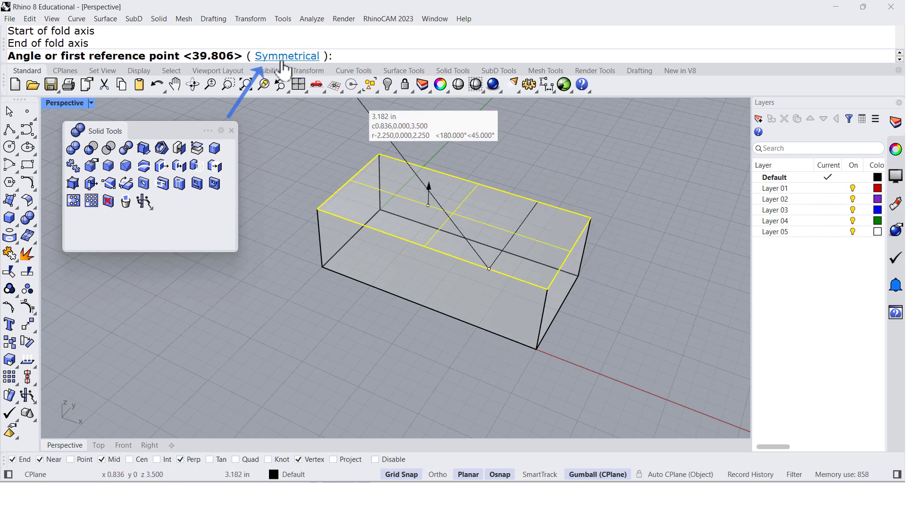
pyautogui.click(287, 55)
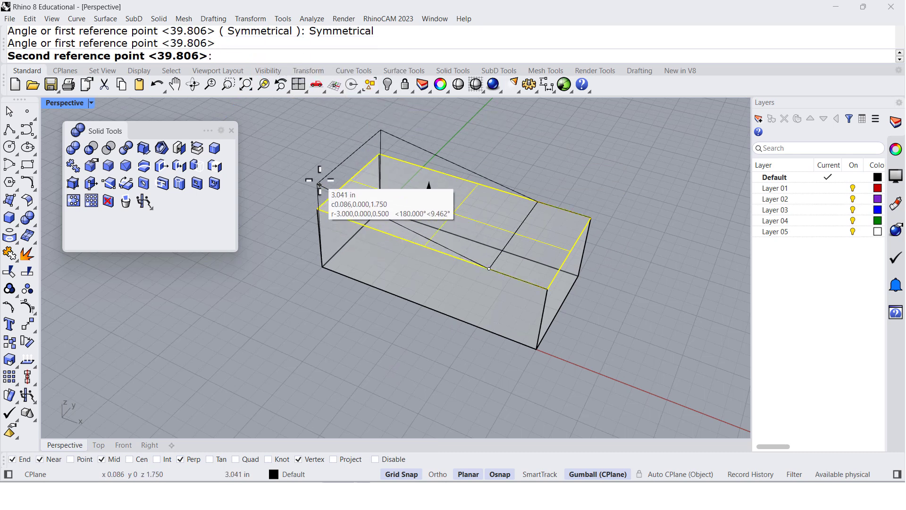
pyautogui.moveTo(320, 170)
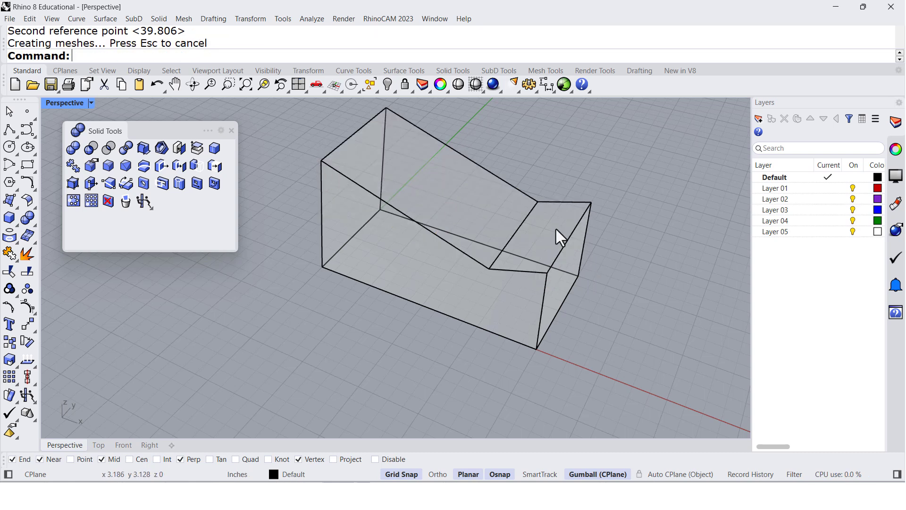
pyautogui.moveTo(568, 278)
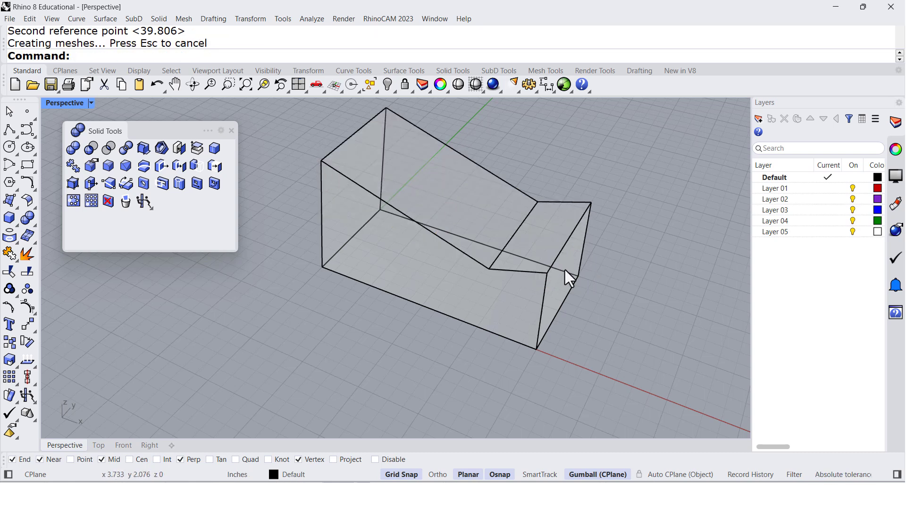
pyautogui.moveTo(144, 183)
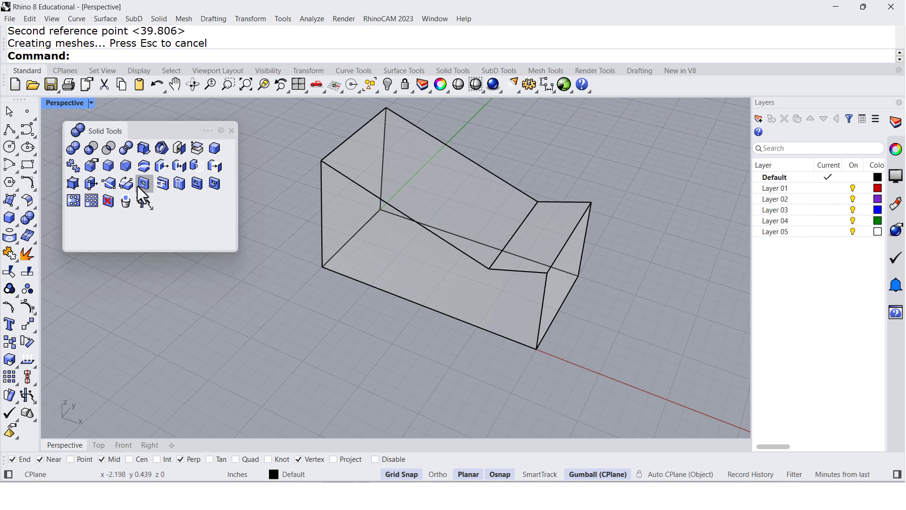
pyautogui.moveTo(125, 182)
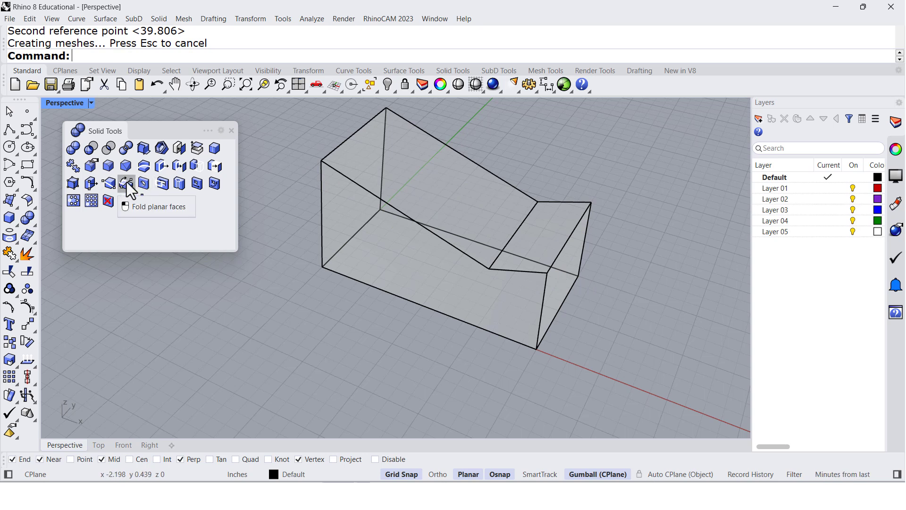